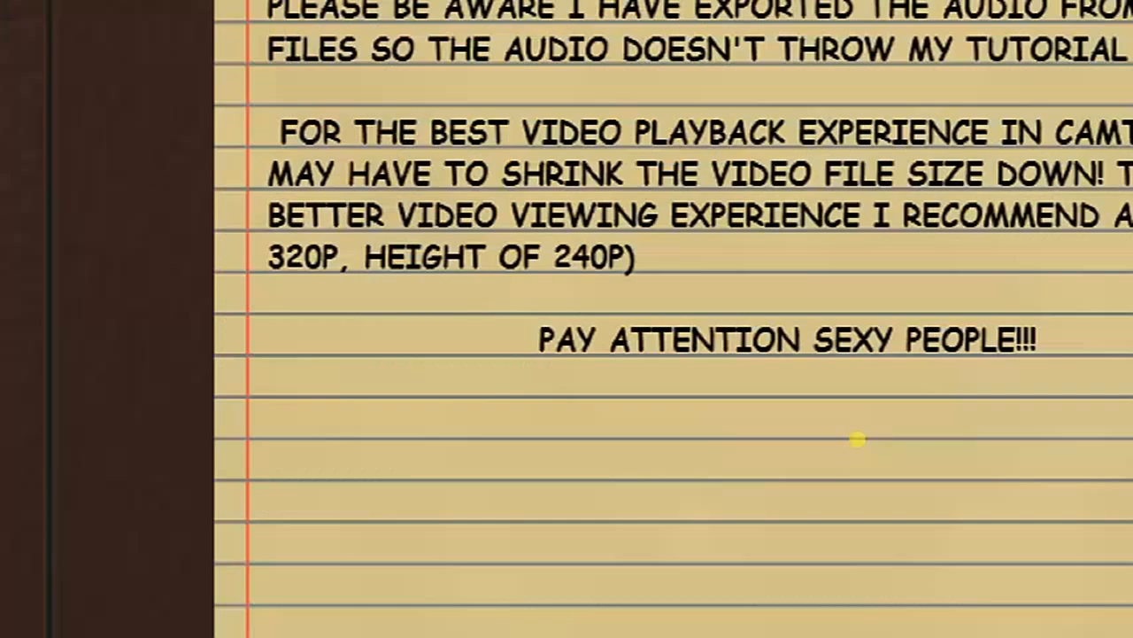
Show the test video folder beside a new empty Camtasia project and select the webcam video file.
scroll("down", 3)
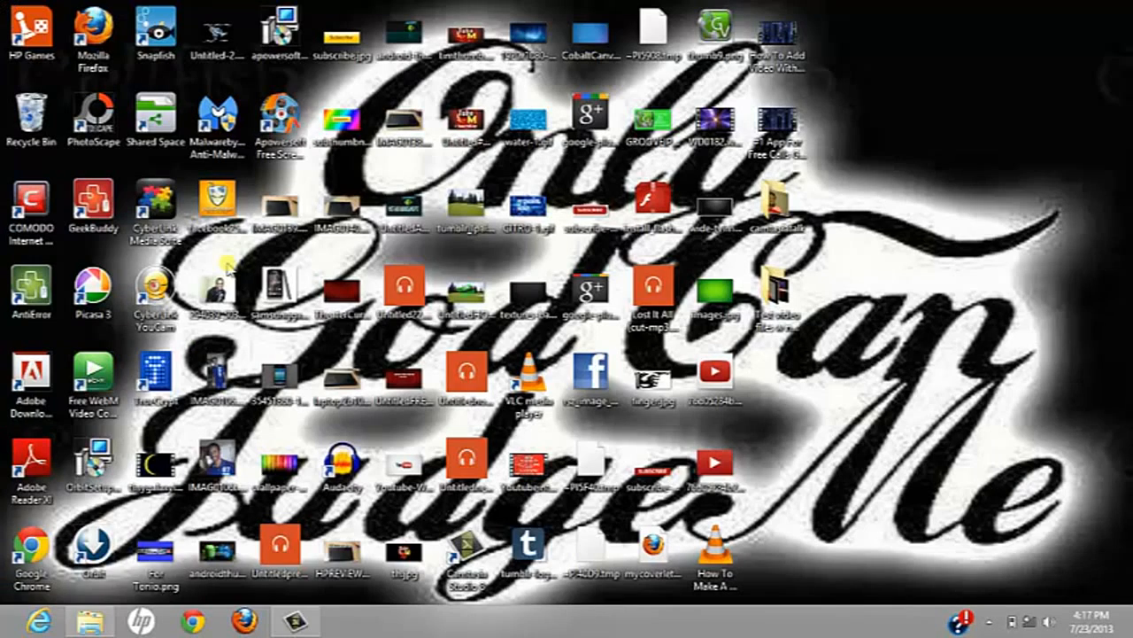
left_click(294, 620)
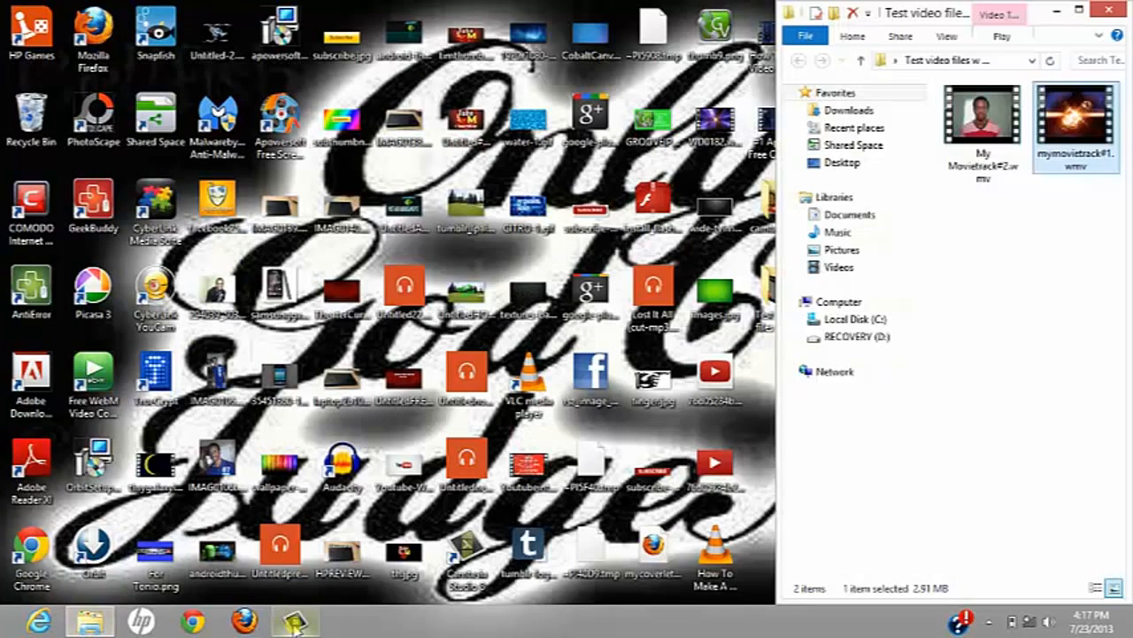
left_click(294, 619)
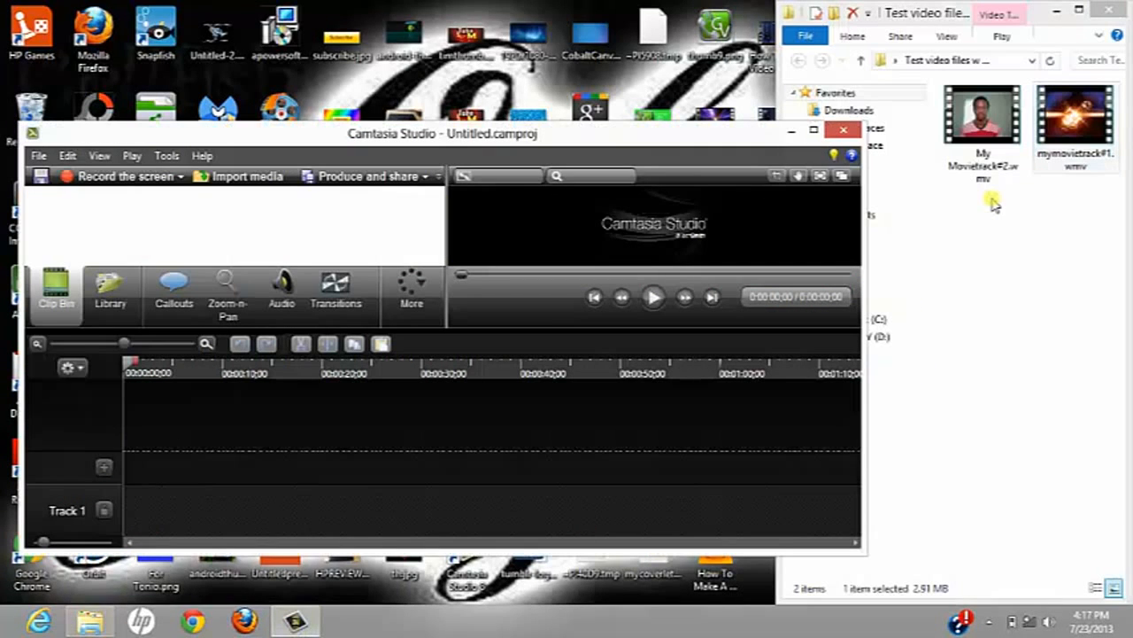
left_click(982, 115)
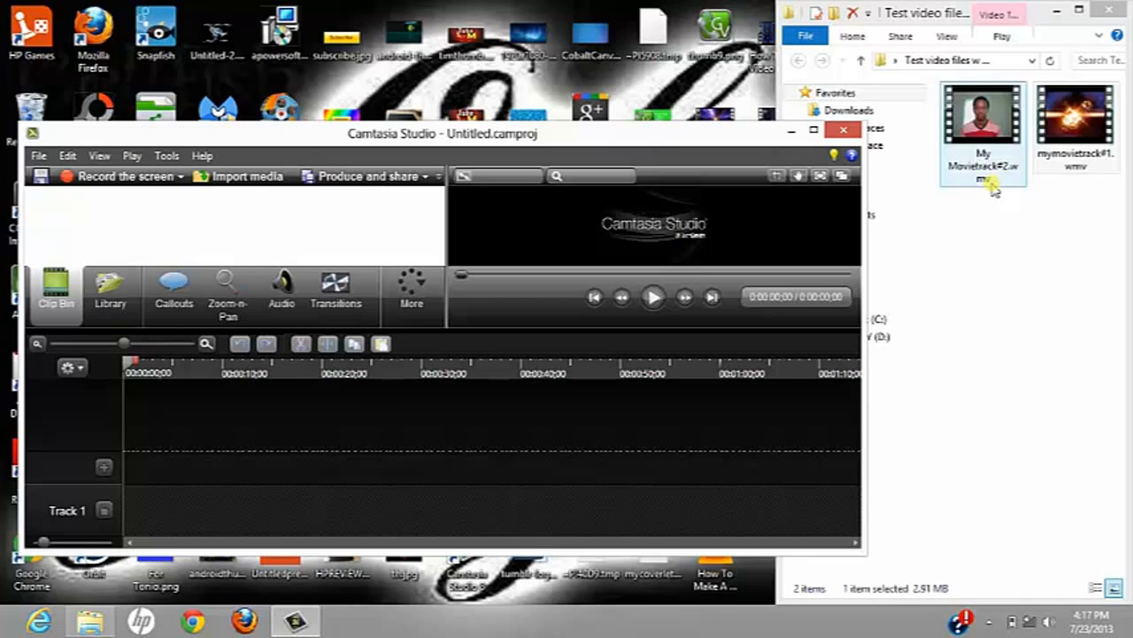
mouse_move(995, 186)
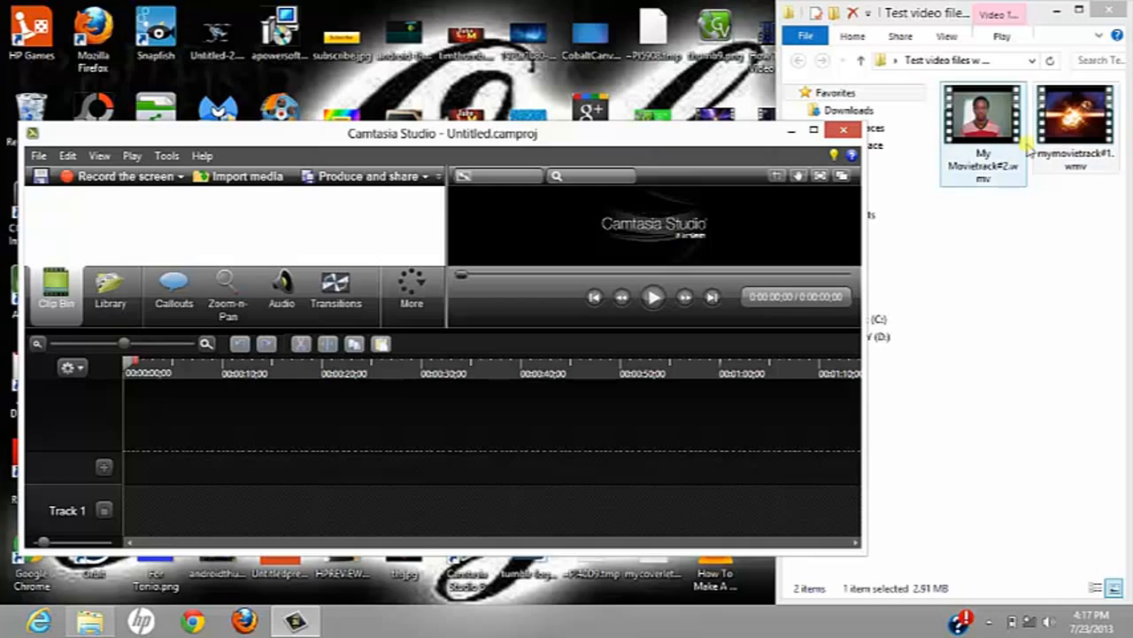
mouse_move(1001, 149)
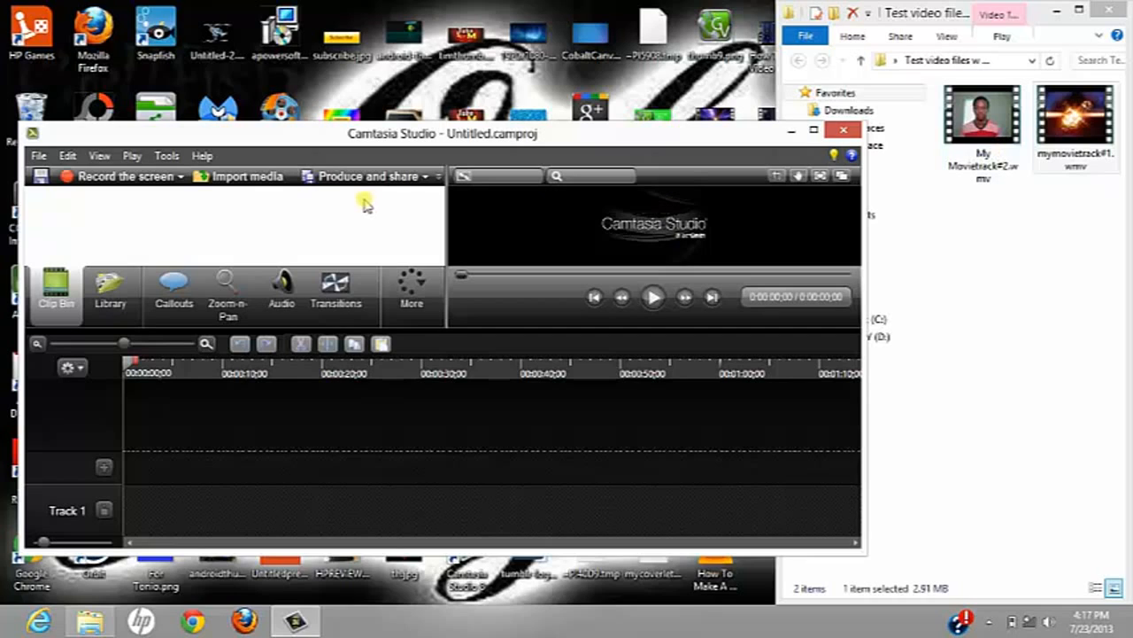
mouse_move(202, 213)
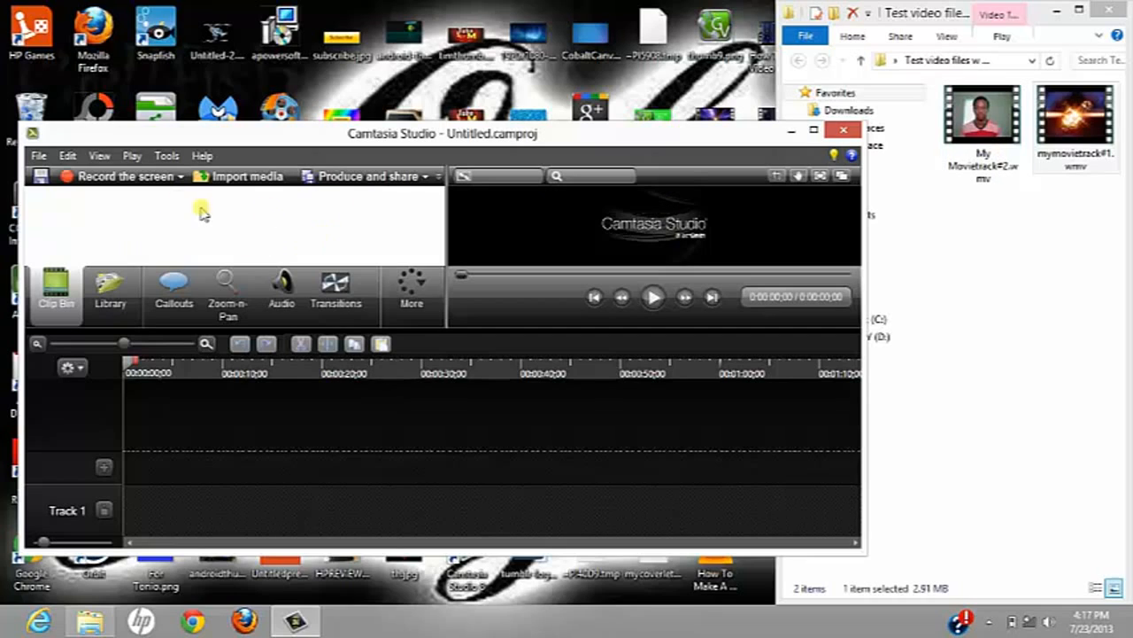
mouse_move(989, 195)
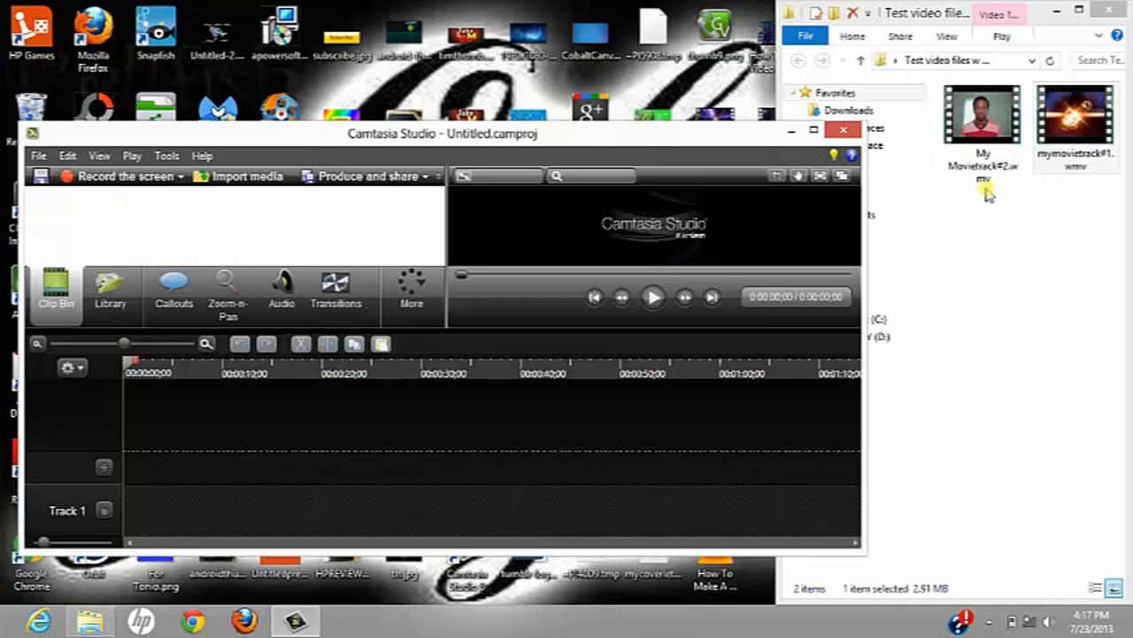
Add both video files, the webcam recording and the fiery background track, to the Clip Bin.
left_click(983, 120)
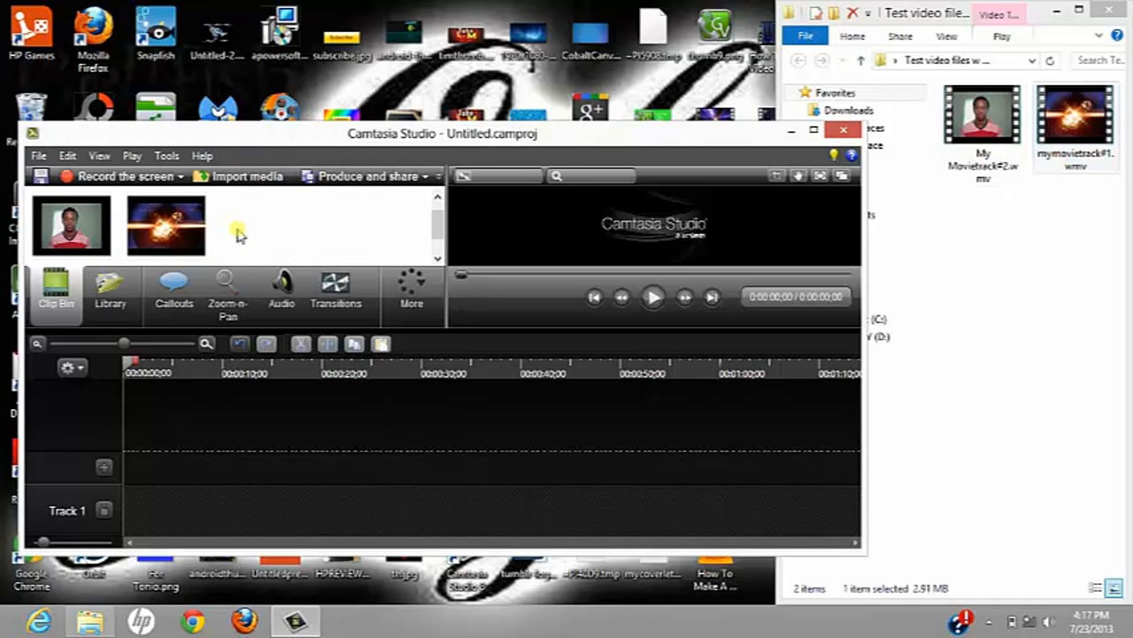
mouse_move(783, 220)
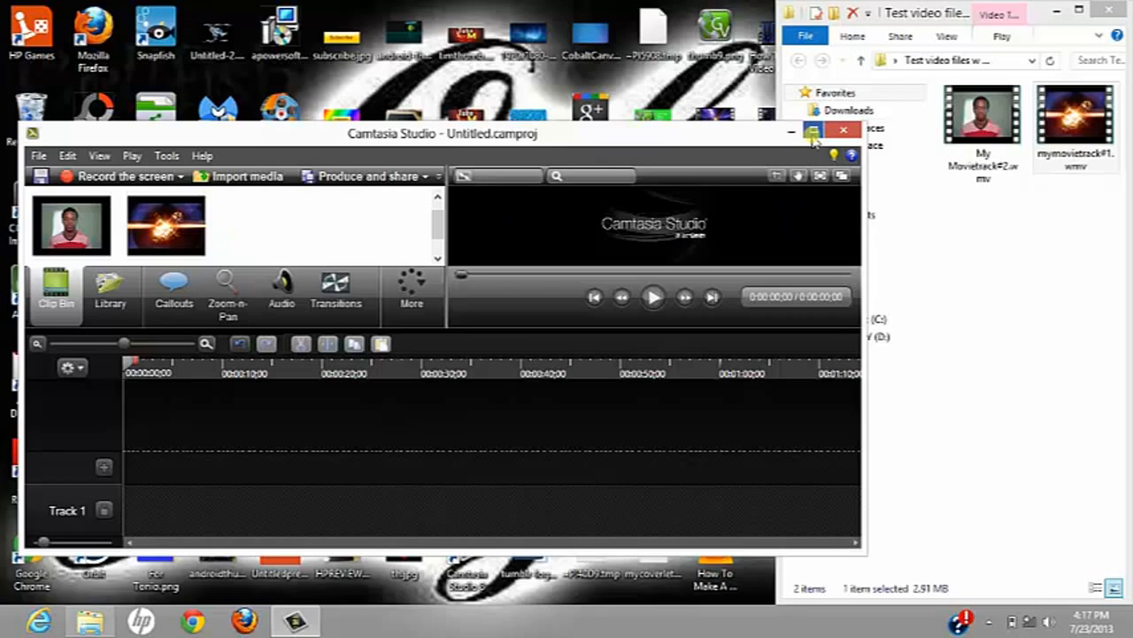
Maximize Camtasia and place mymovietrack#1 background video on Track 1.
left_click(812, 131)
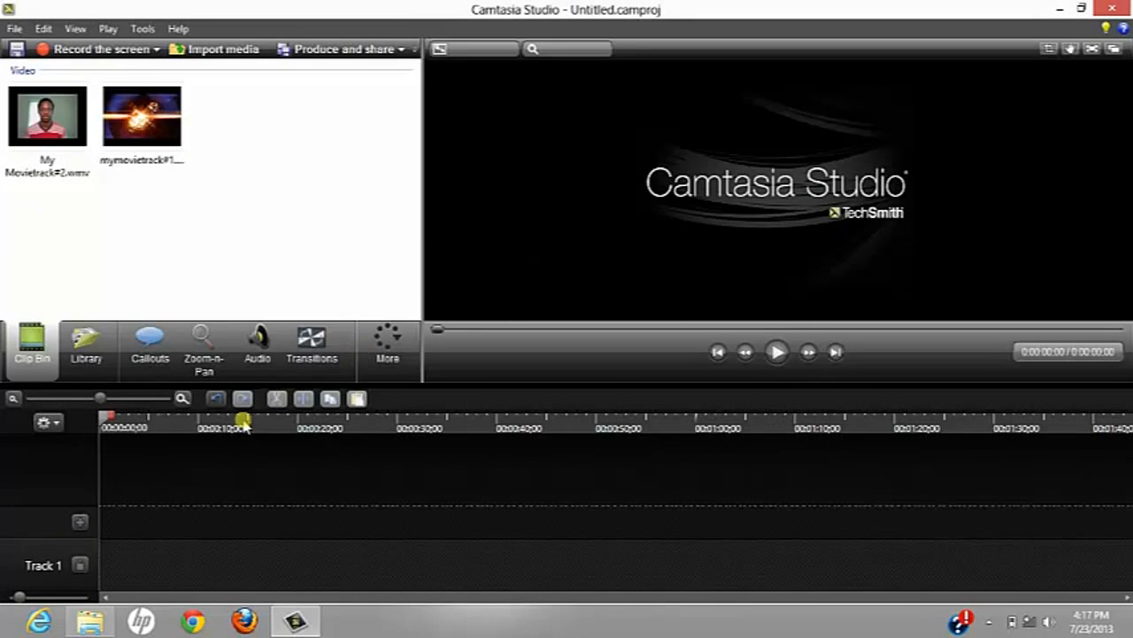
mouse_move(92, 583)
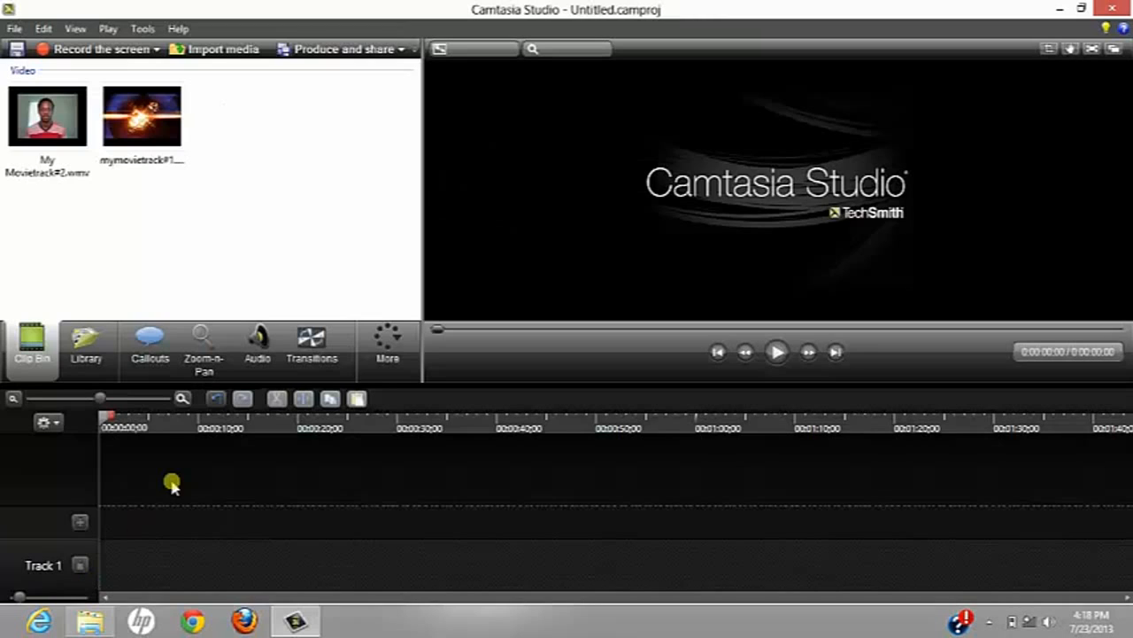
left_click(142, 115)
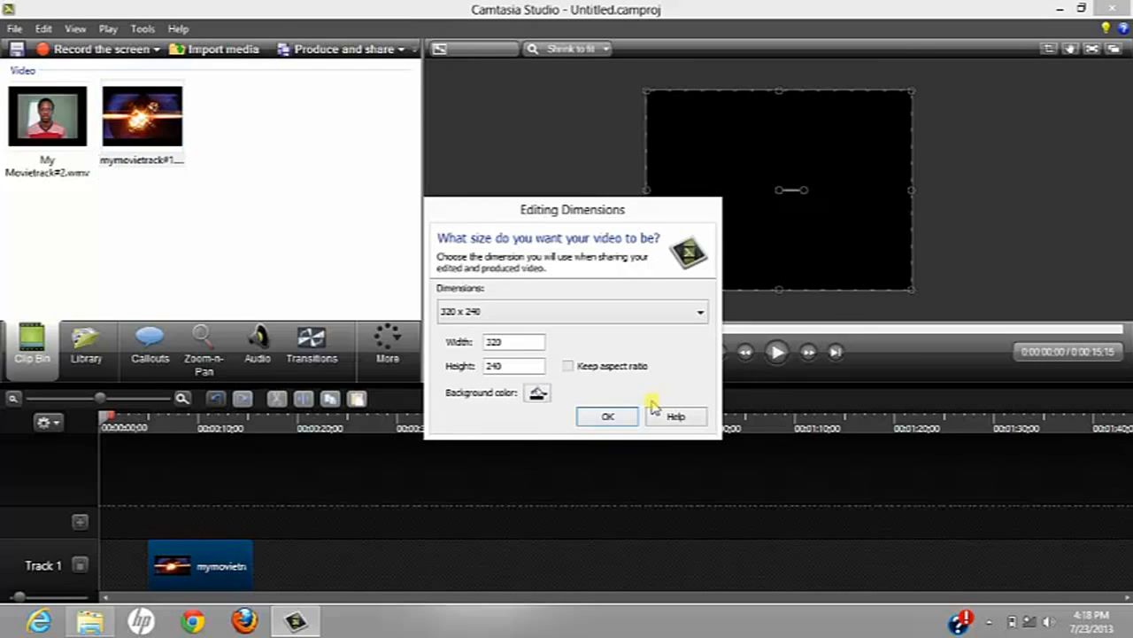
Confirm editing dimensions of 320 × 240 so the background video fills the preview.
left_click(607, 416)
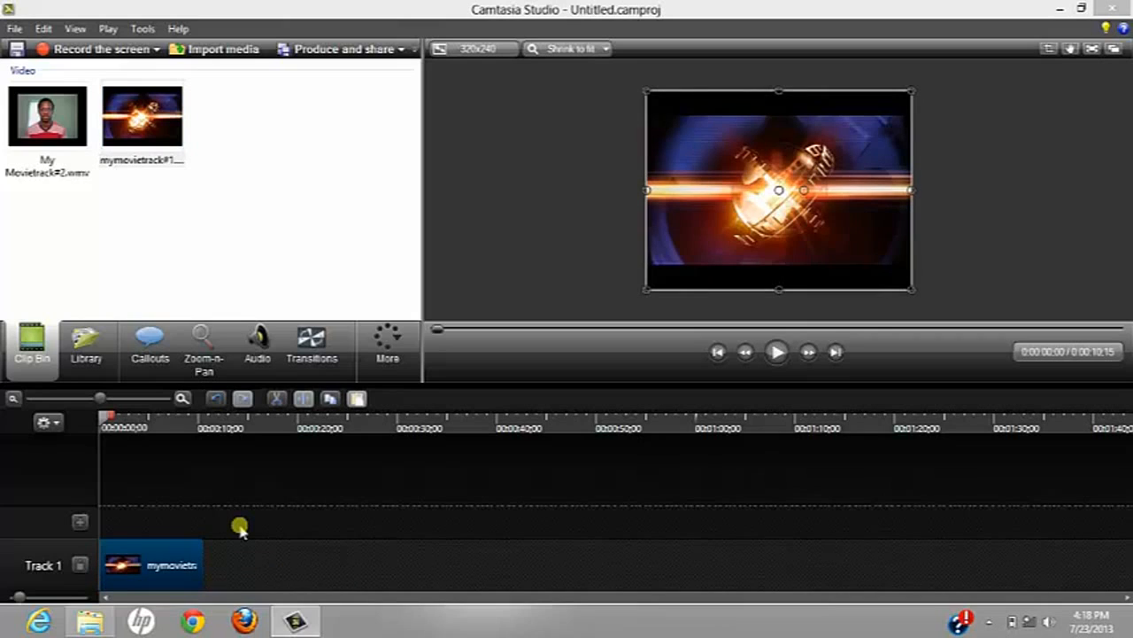
mouse_move(96, 529)
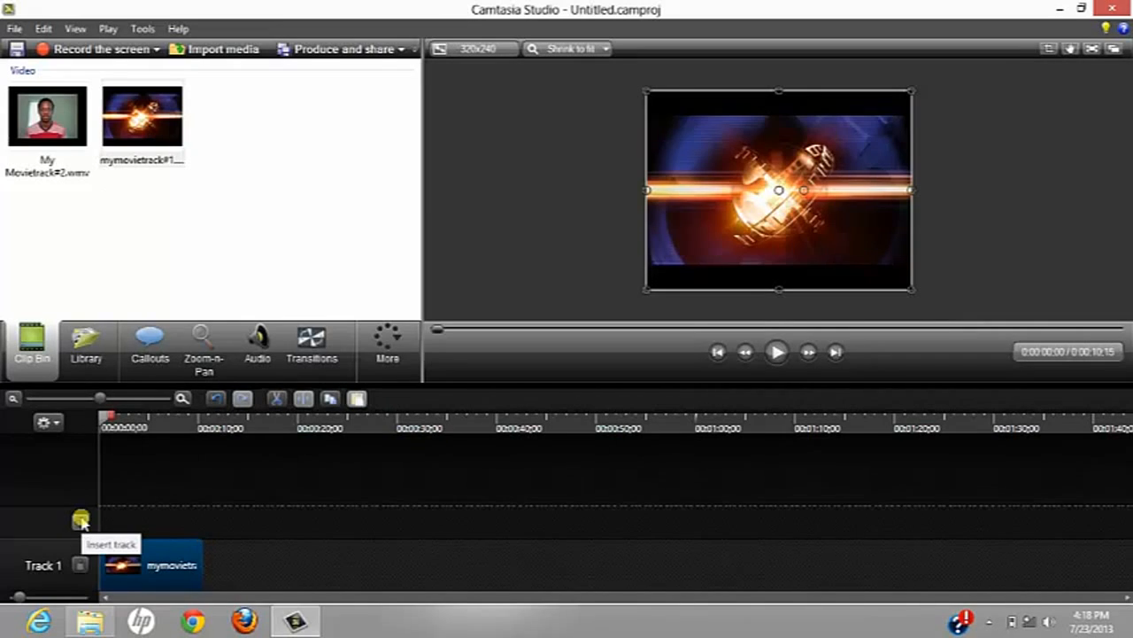
Insert Track 2 and place My Movietrack#2.wmv webcam video on it.
left_click(82, 521)
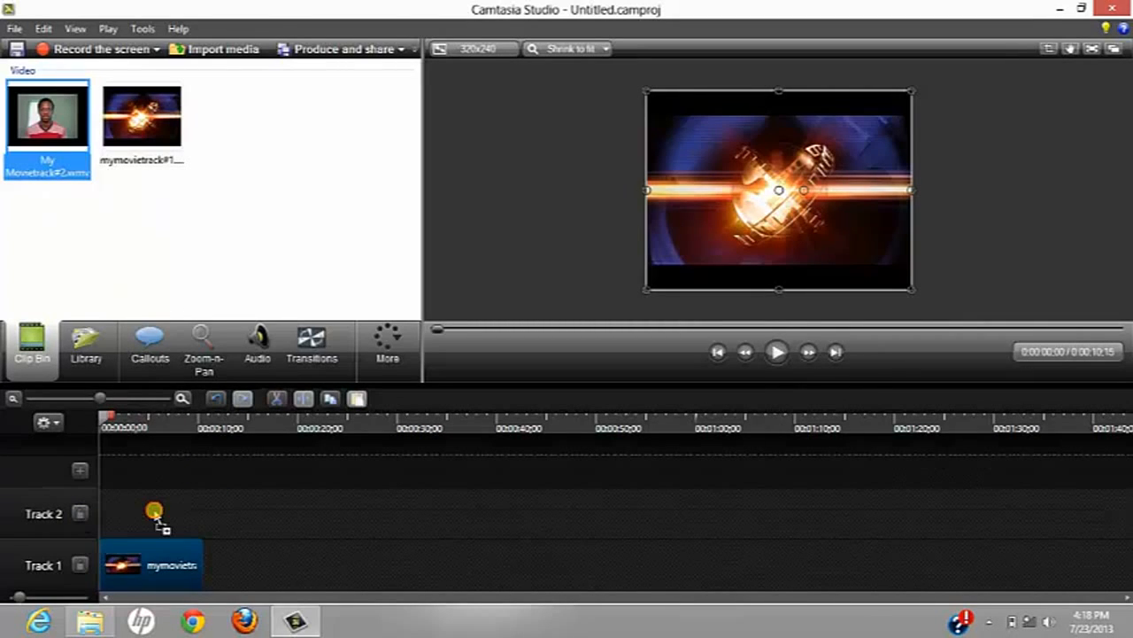
left_click_drag(156, 513, 301, 514)
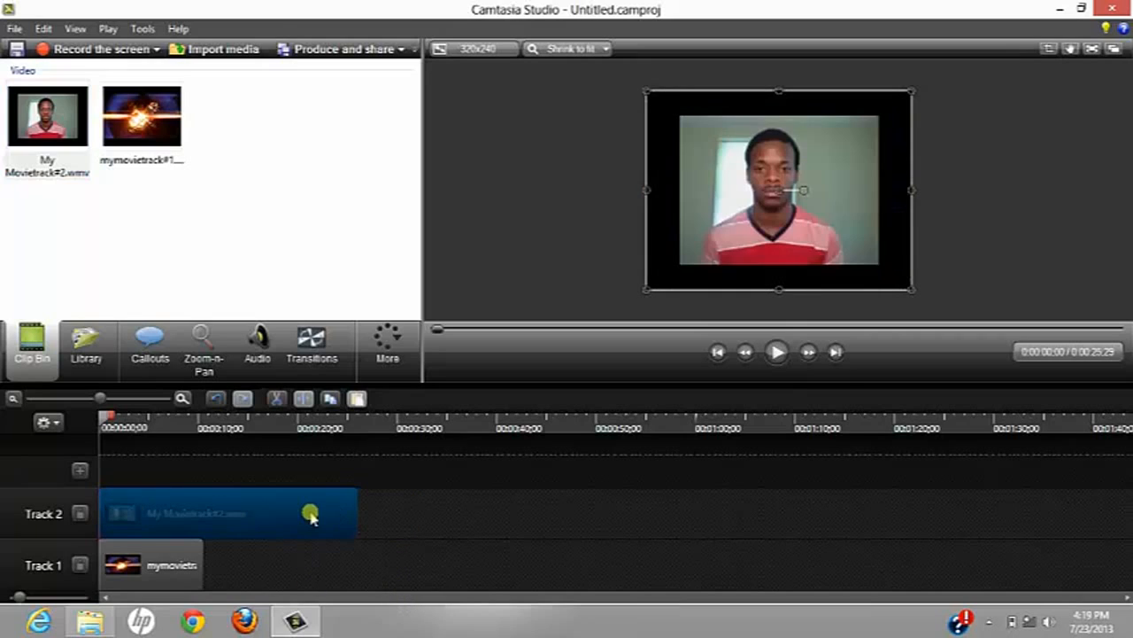
mouse_move(290, 505)
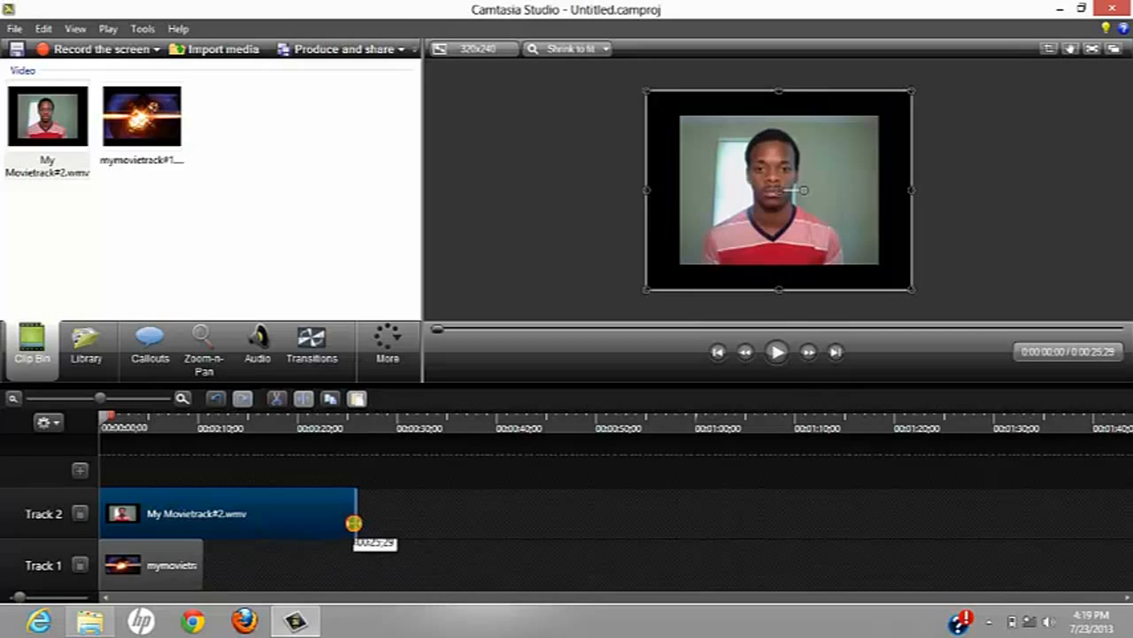
Trim the Track 2 webcam clip to the length of the Track 1 background clip.
left_click_drag(354, 523, 198, 517)
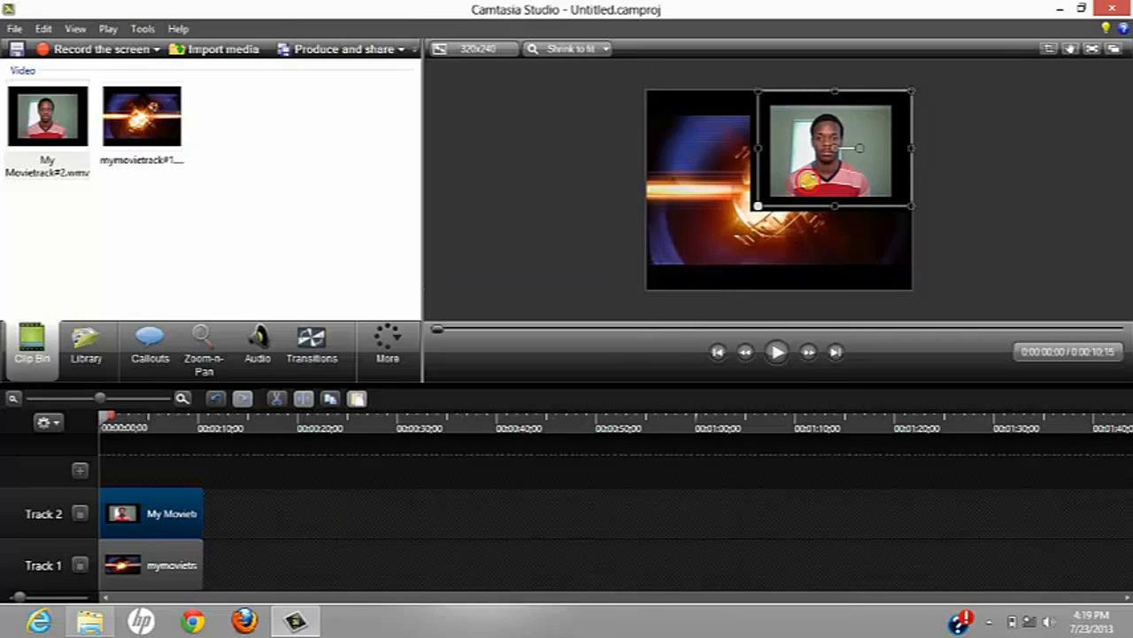
Shrink the webcam video to a small inset and move it to the lower-right corner.
left_click_drag(833, 149, 871, 120)
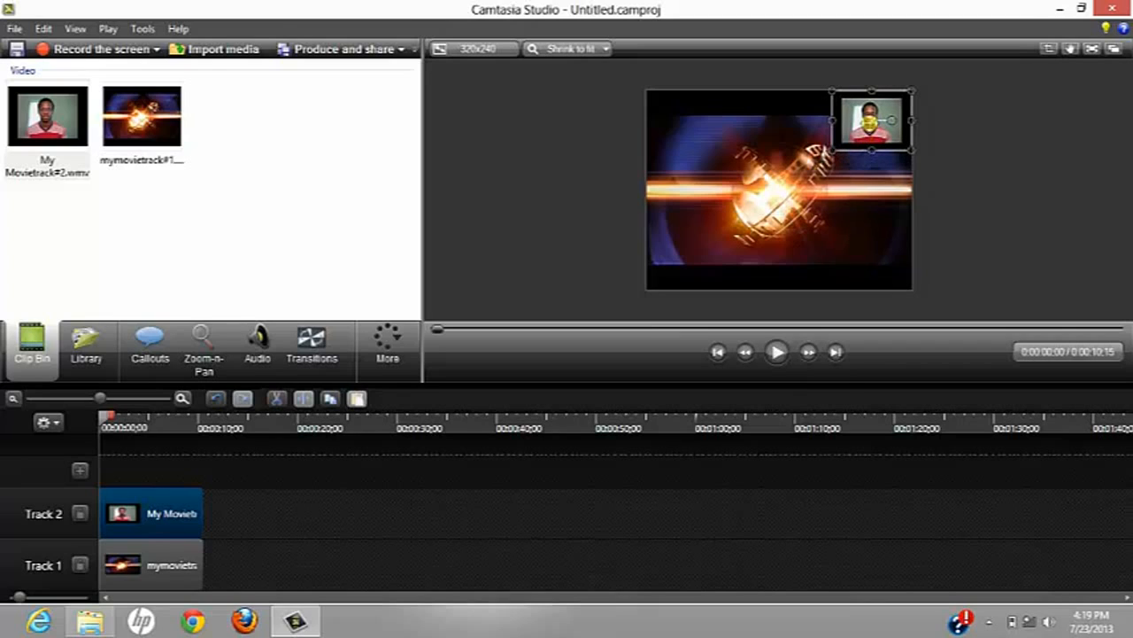
left_click_drag(872, 121, 871, 239)
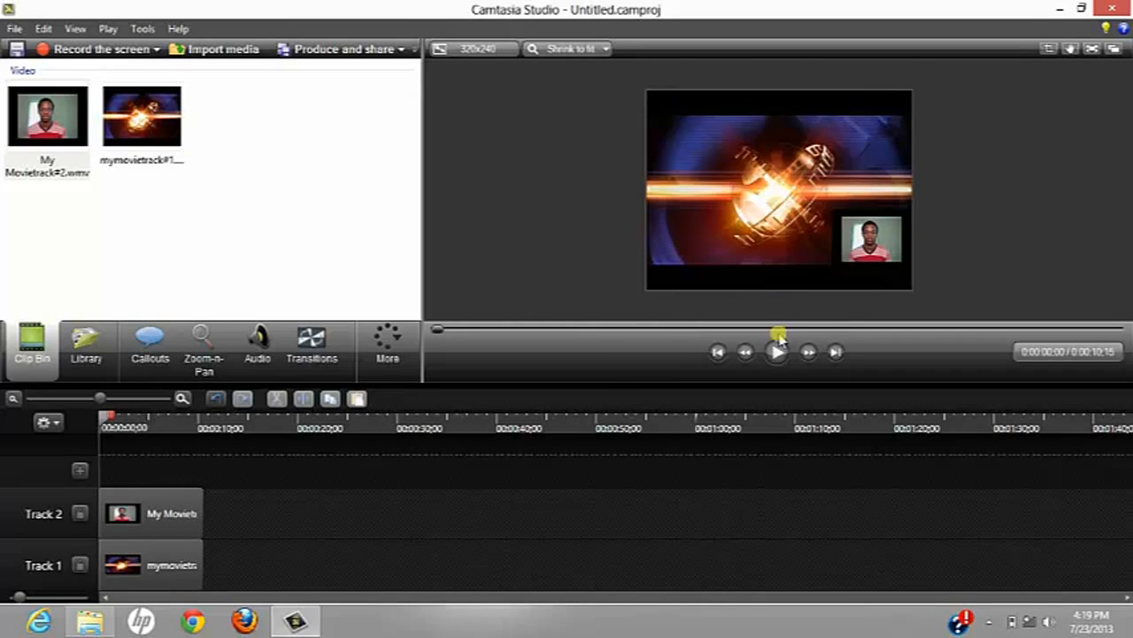
mouse_move(776, 350)
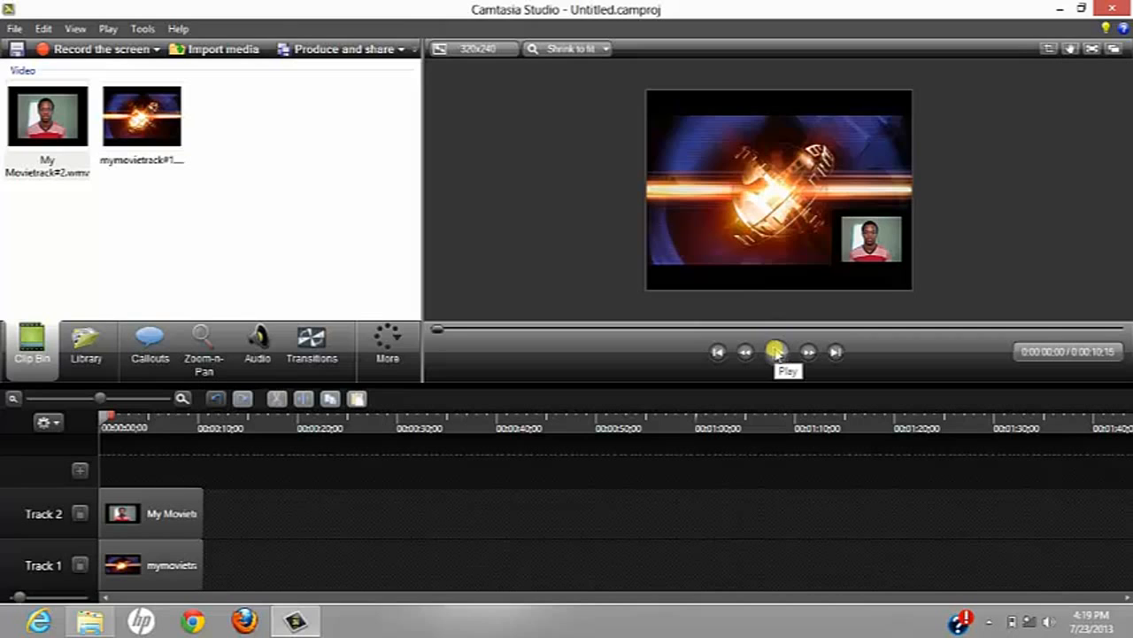
Play the picture-in-picture composite through to its end at about ten seconds.
left_click(776, 351)
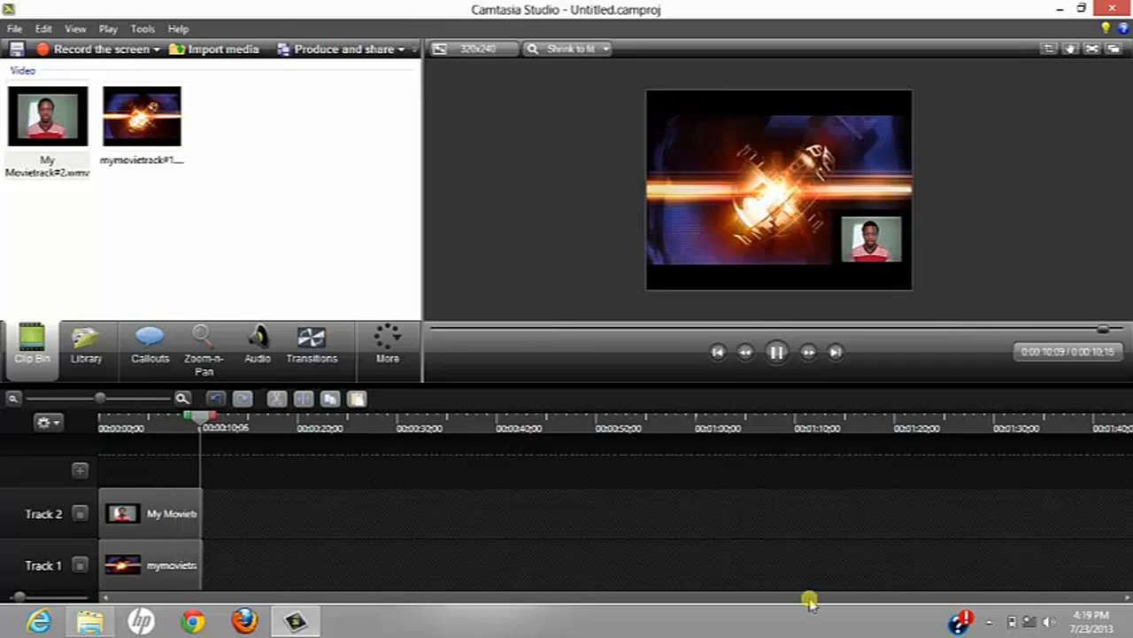
left_click(775, 350)
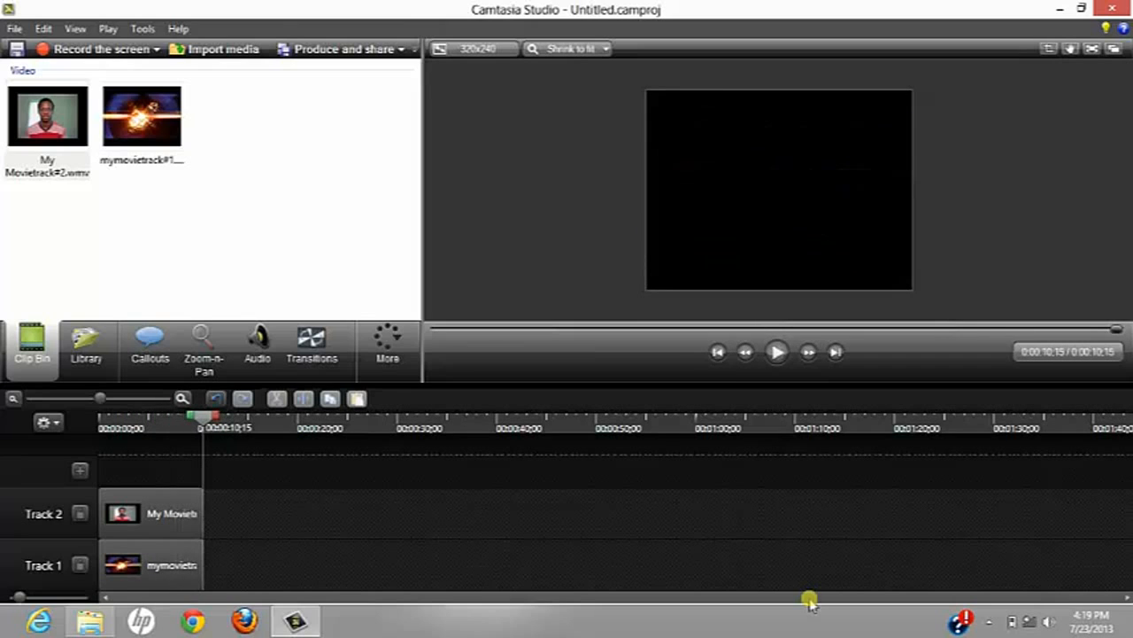